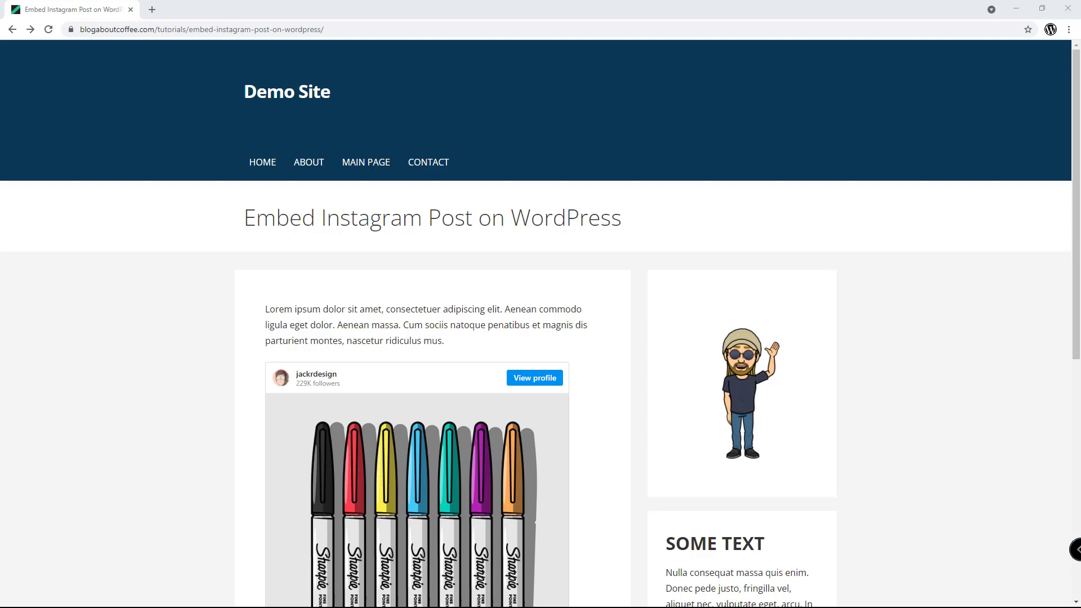
- Find and open the Sharpie markers post on Instagram
scroll(down, 3)
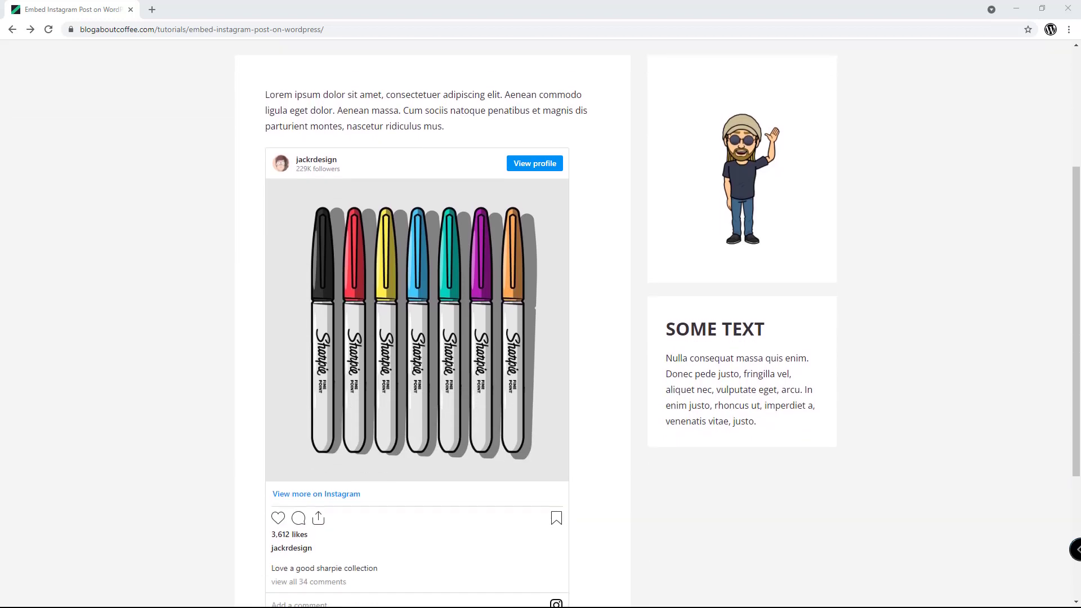
scroll(down, 3)
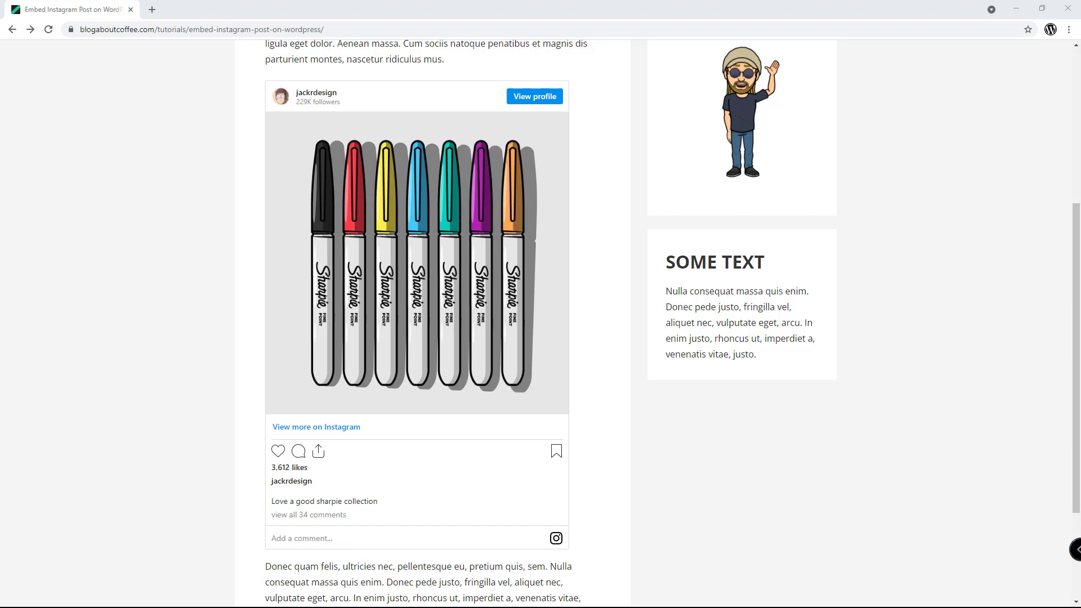
click(534, 95)
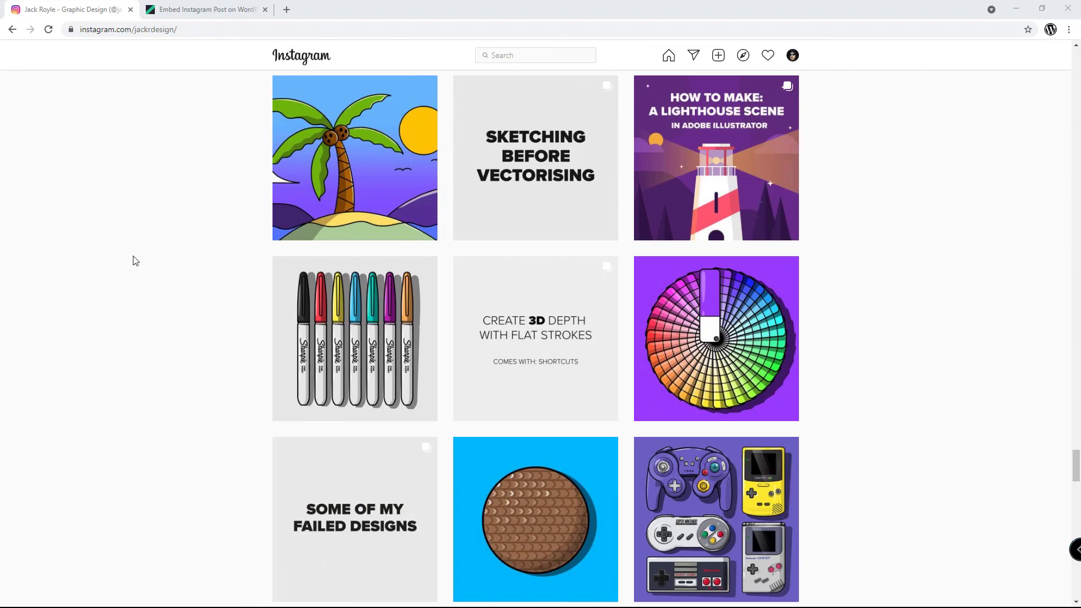
mouse_move(262, 365)
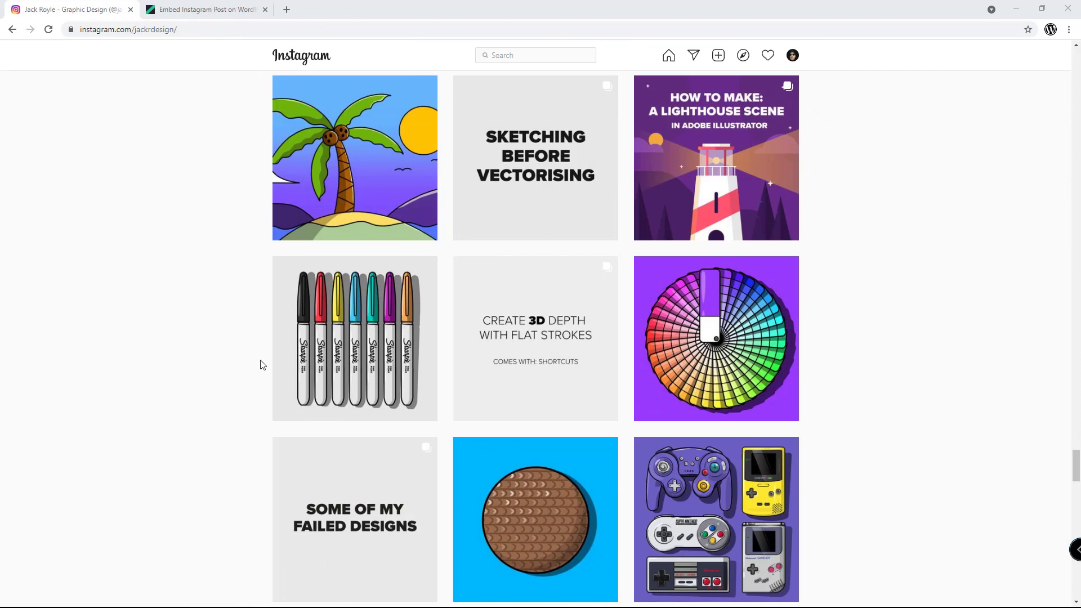
click(355, 338)
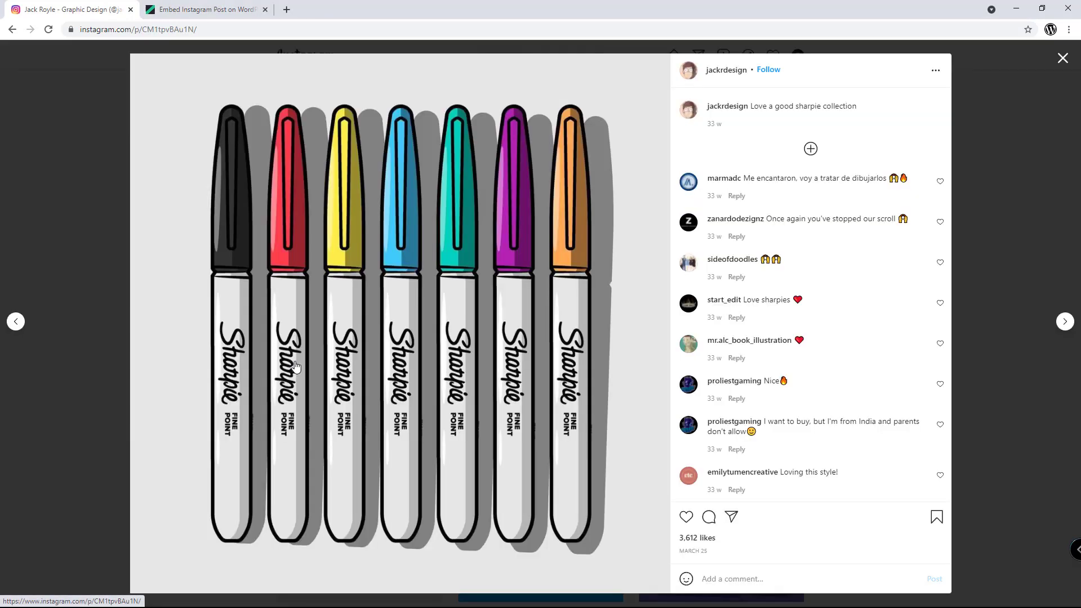
mouse_move(916, 77)
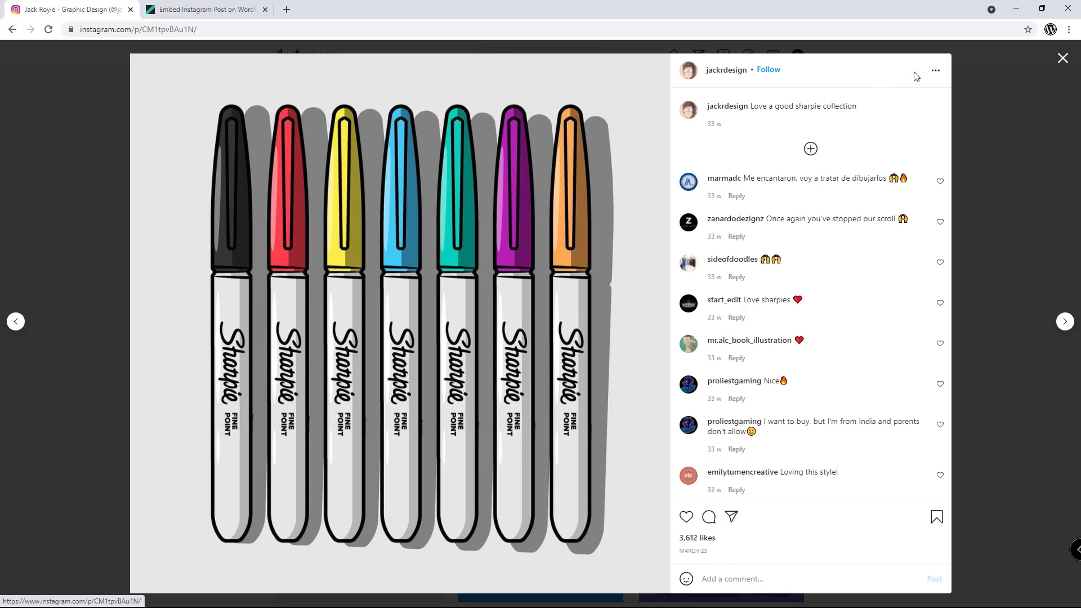
- Copy the post's embed code, with the caption included
click(934, 70)
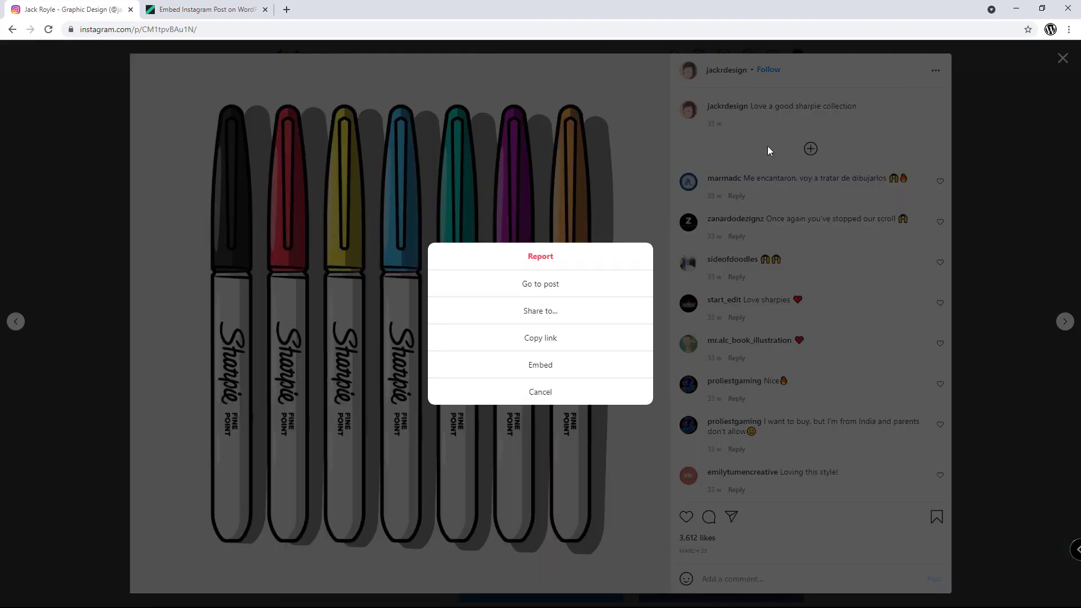
click(540, 365)
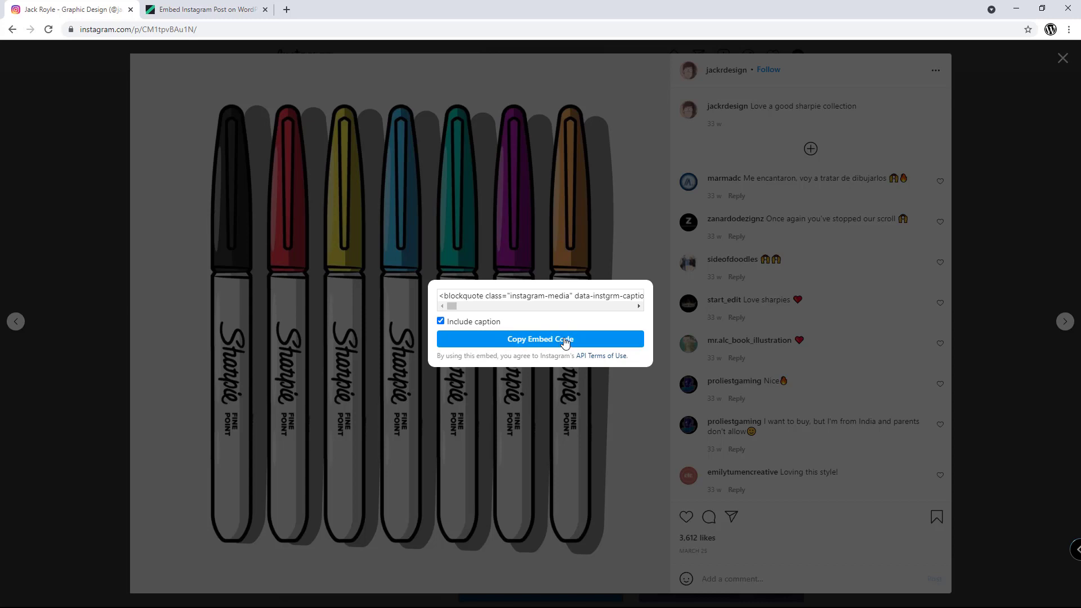
click(540, 338)
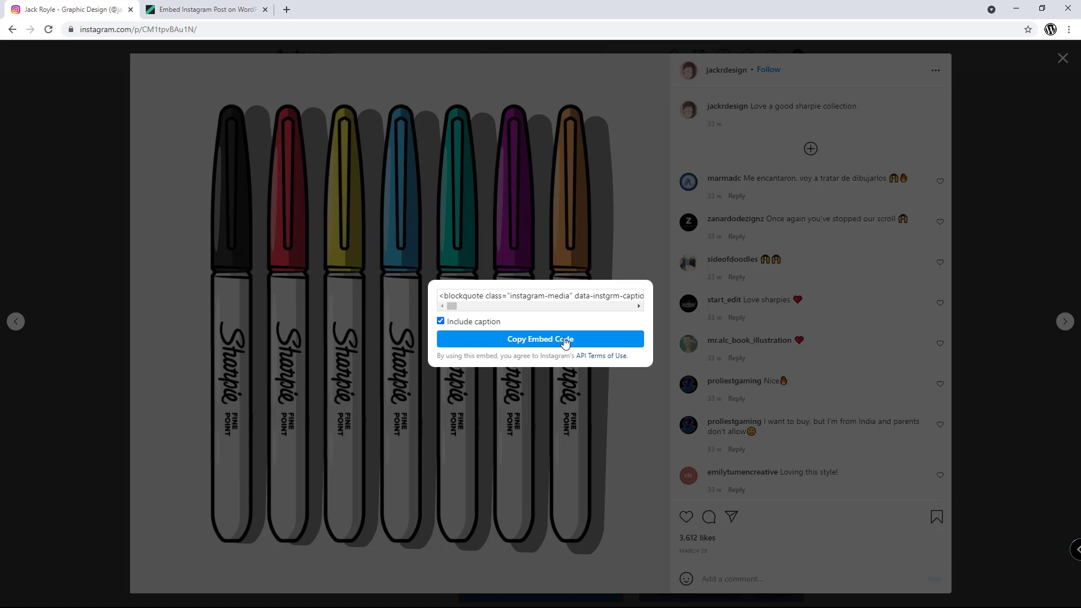
mouse_move(476, 322)
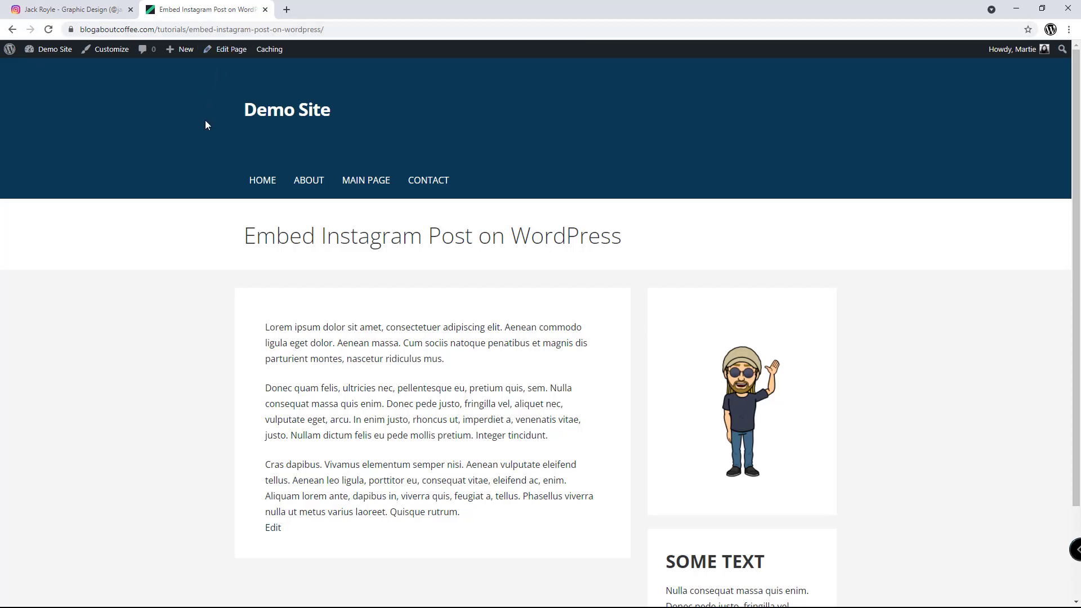
- Open the 'Embed Instagram Post on WordPress' page in the block editor
click(230, 49)
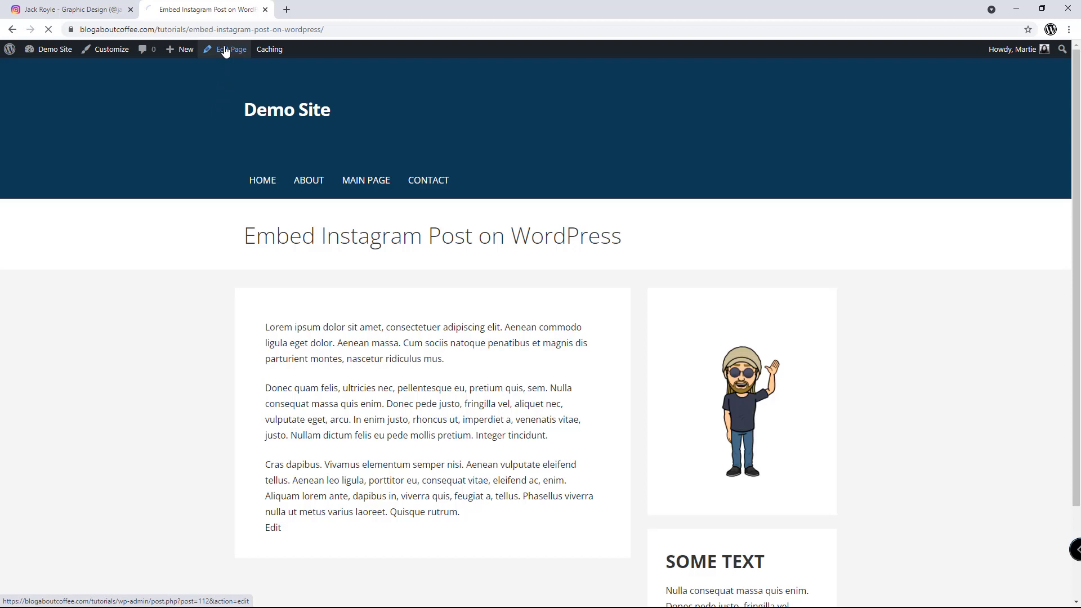
click(231, 49)
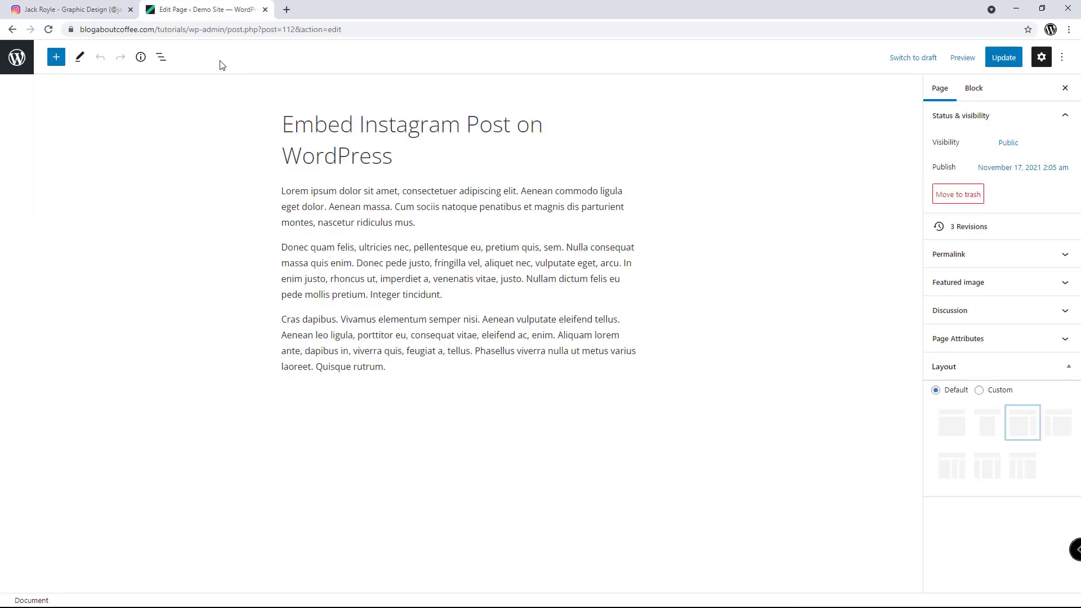
mouse_move(242, 193)
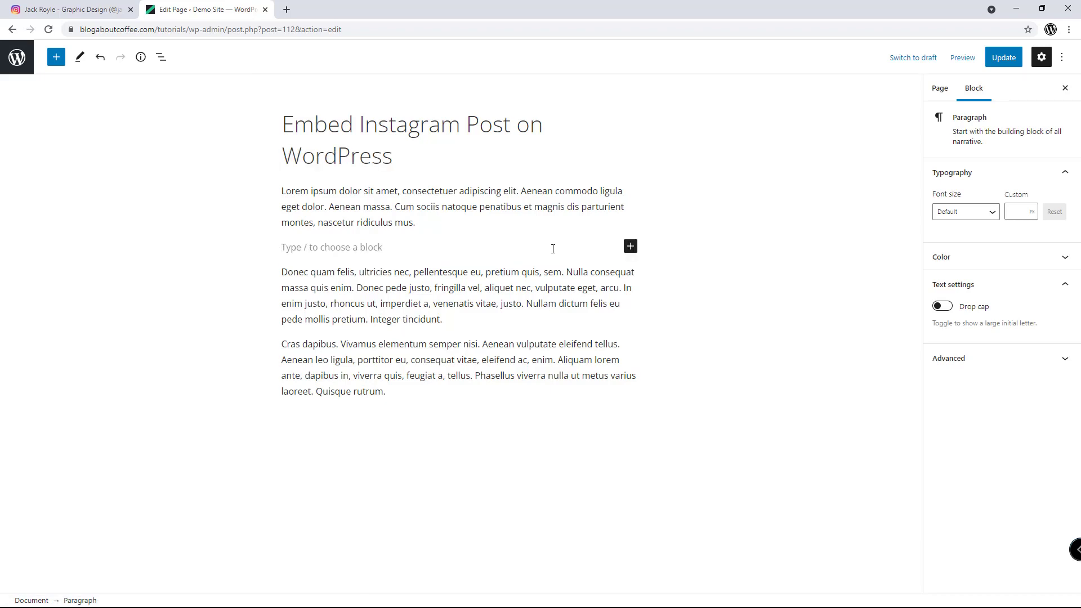
- Insert a Custom HTML block after the first paragraph by searching 'HTML'
click(629, 246)
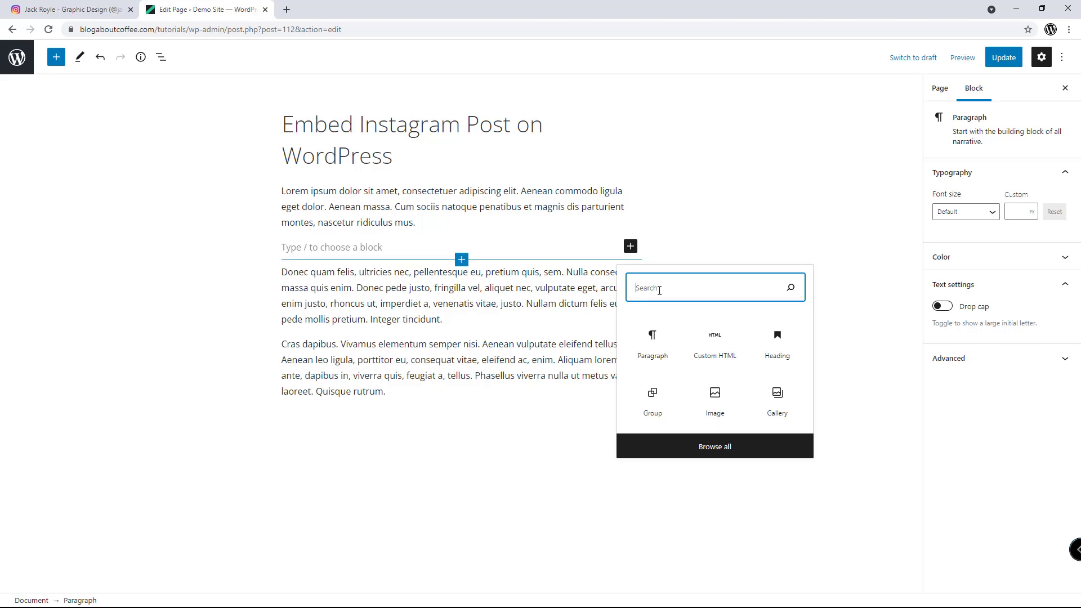
text(HTML)
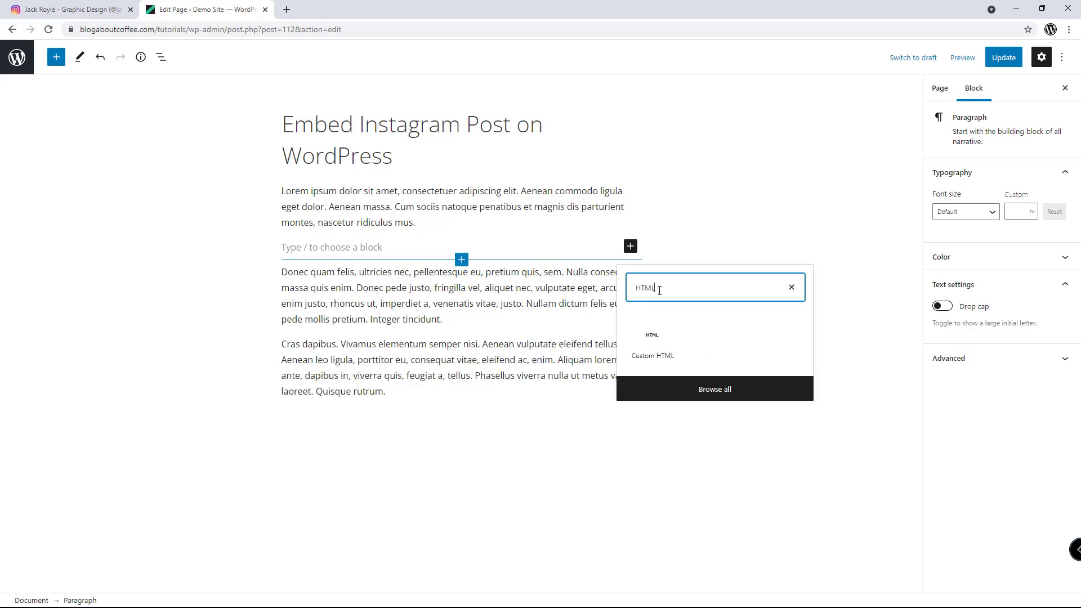
mouse_move(651, 342)
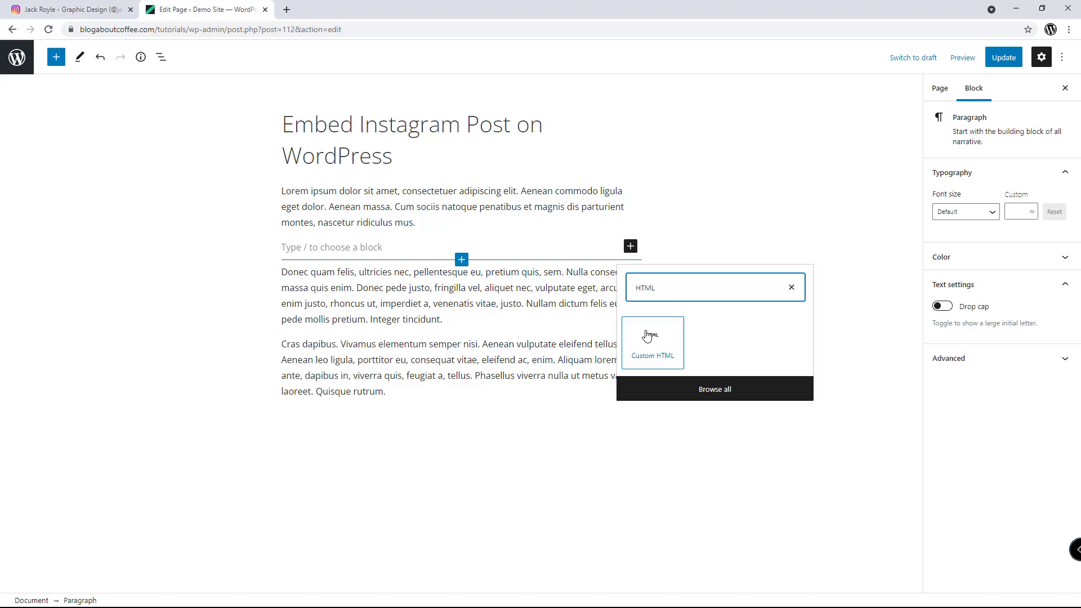
click(652, 343)
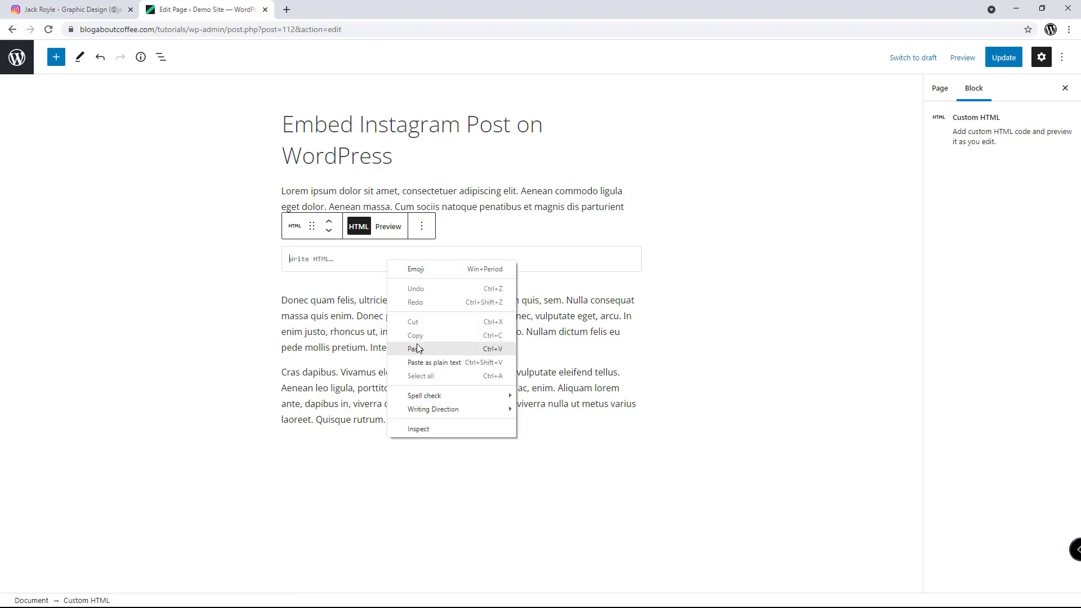
- Paste the Instagram embed code into the Custom HTML block and update the page
click(414, 349)
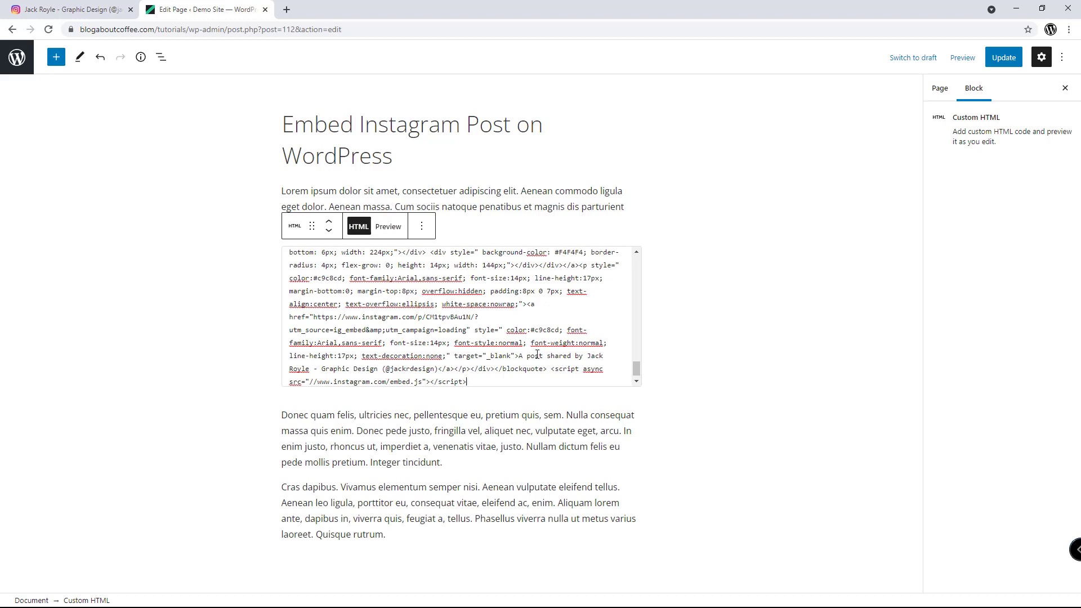
mouse_move(940, 88)
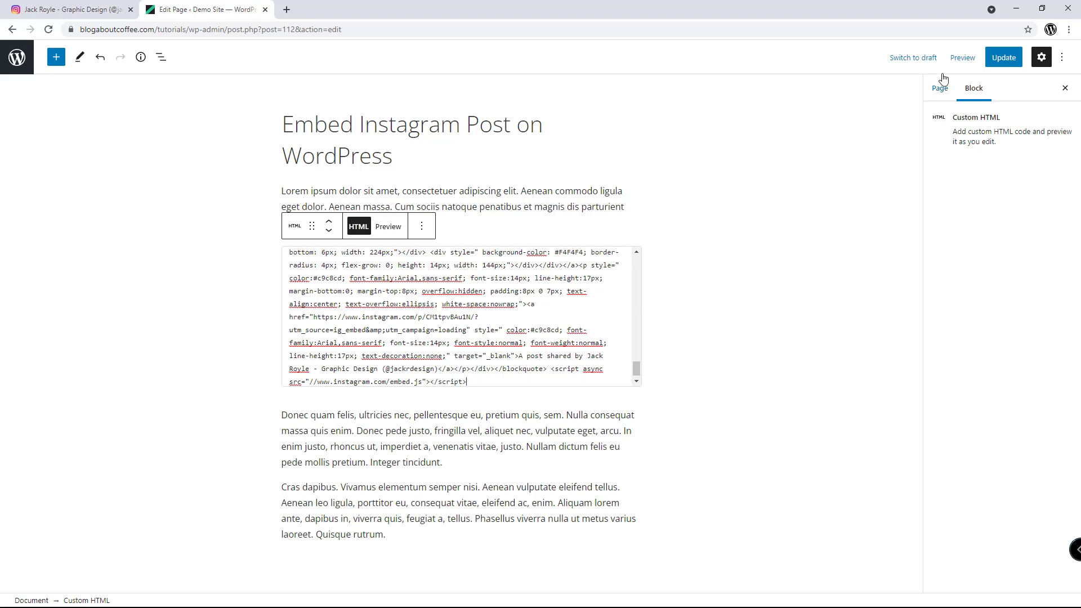
click(1004, 57)
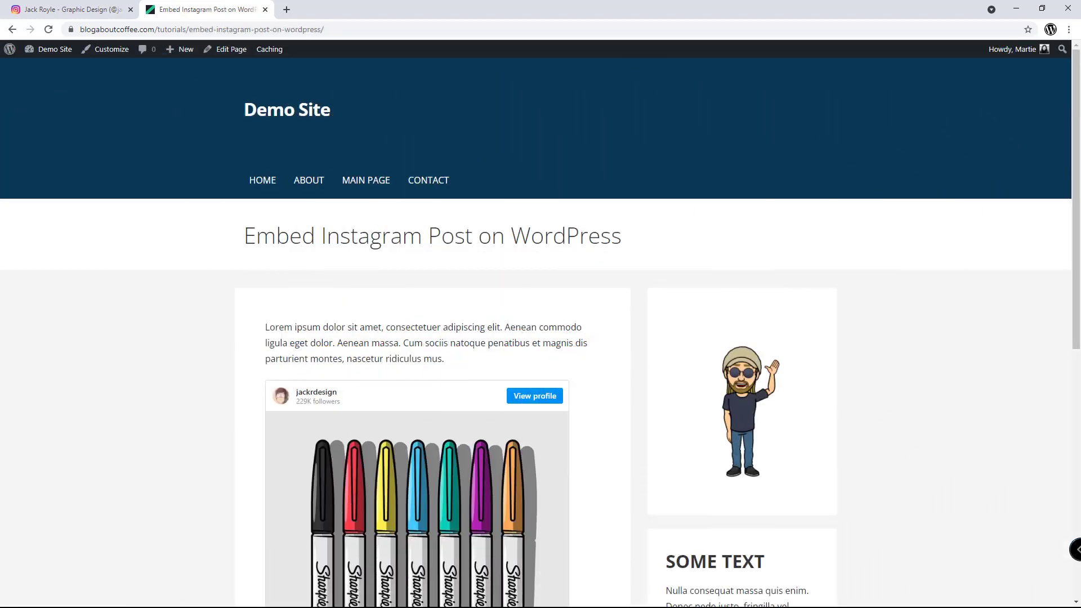
- Scroll the live page to see the embedded Sharpie markers post below the first paragraph
scroll(down, 3)
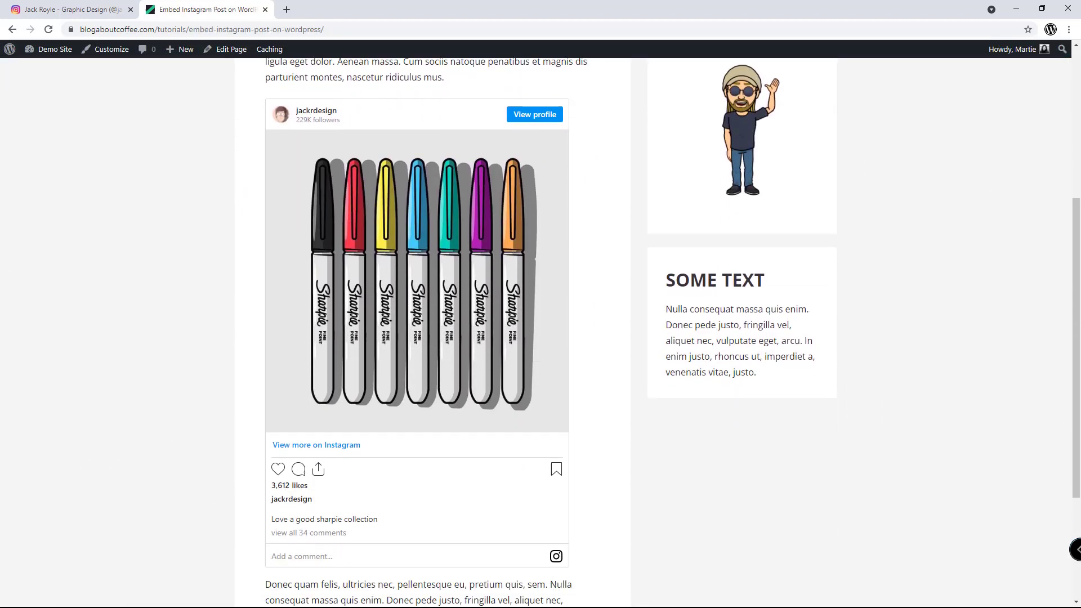